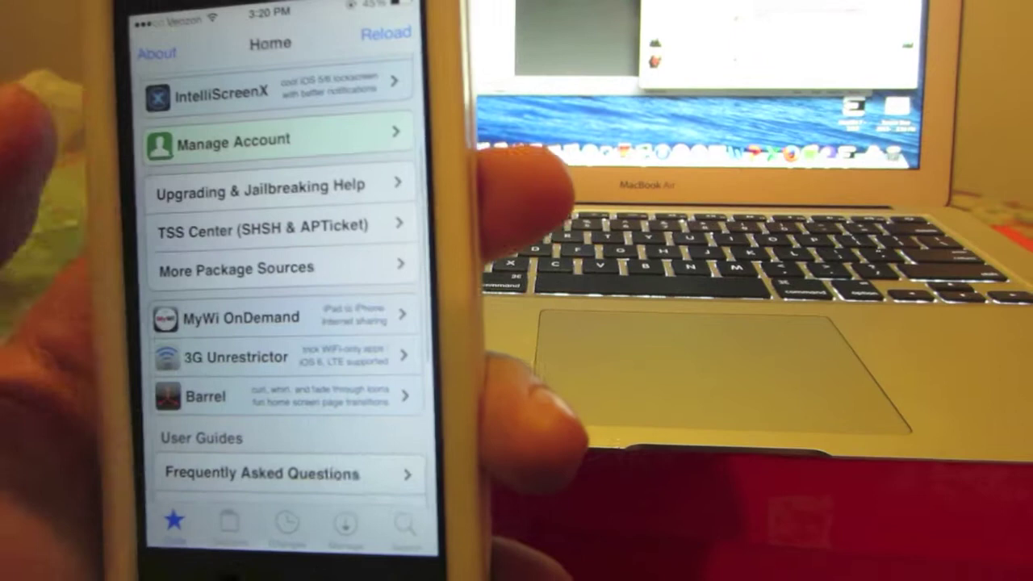
pyautogui.scroll(-3)
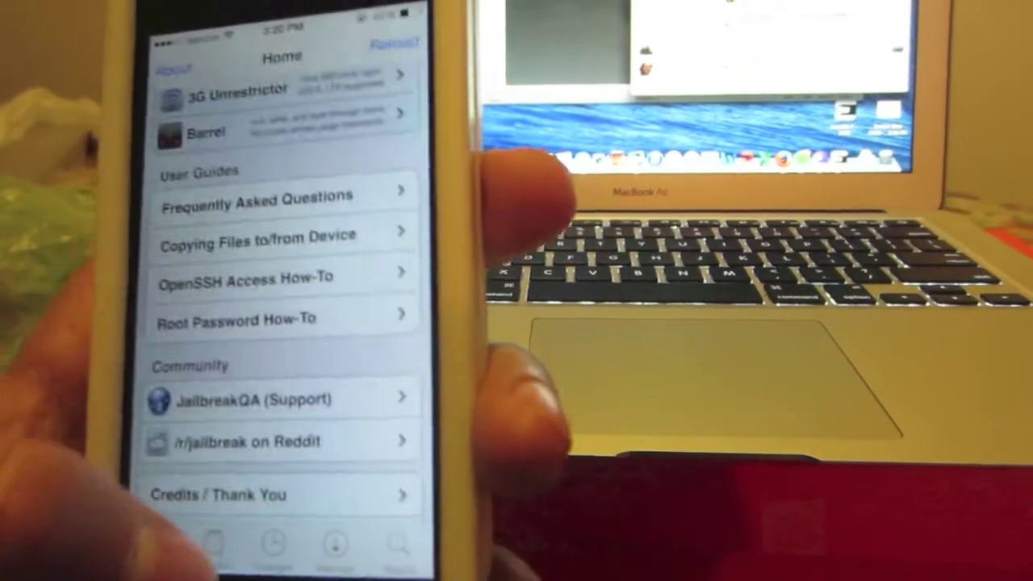